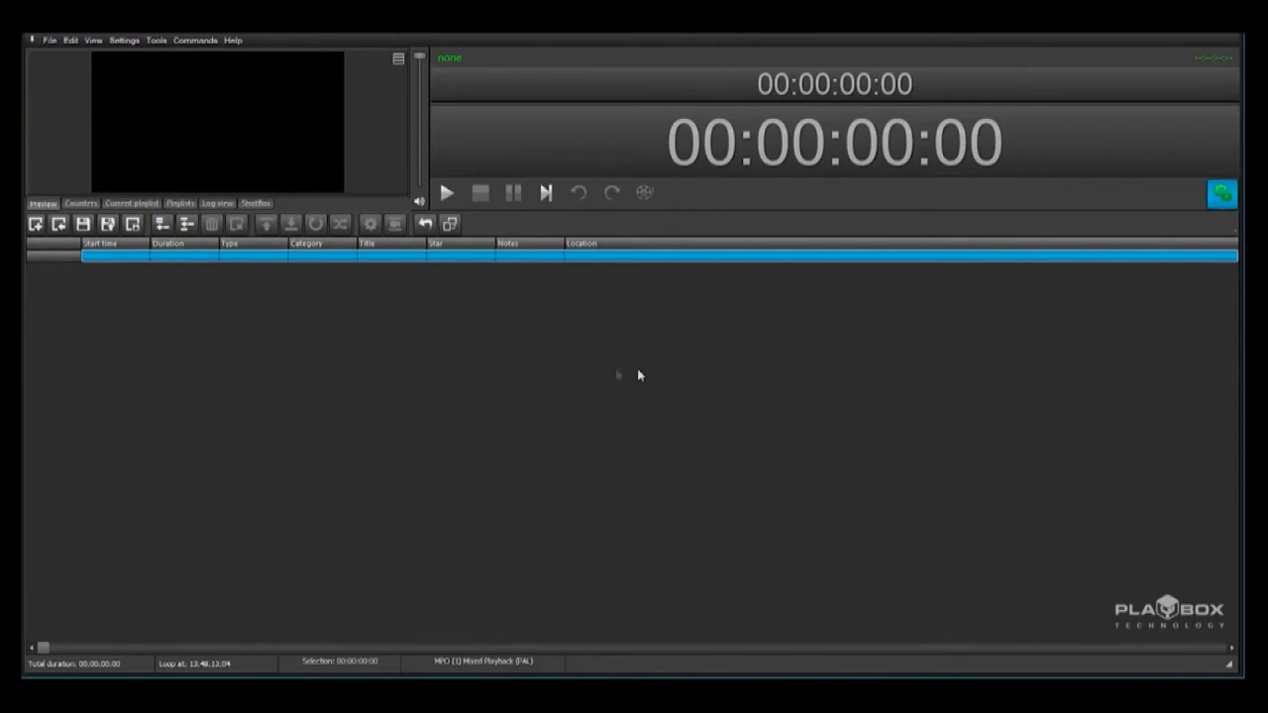
# Step: Add the first VLC media file to the empty playlist via Add > Media file
pyautogui.rightClick(365, 375)
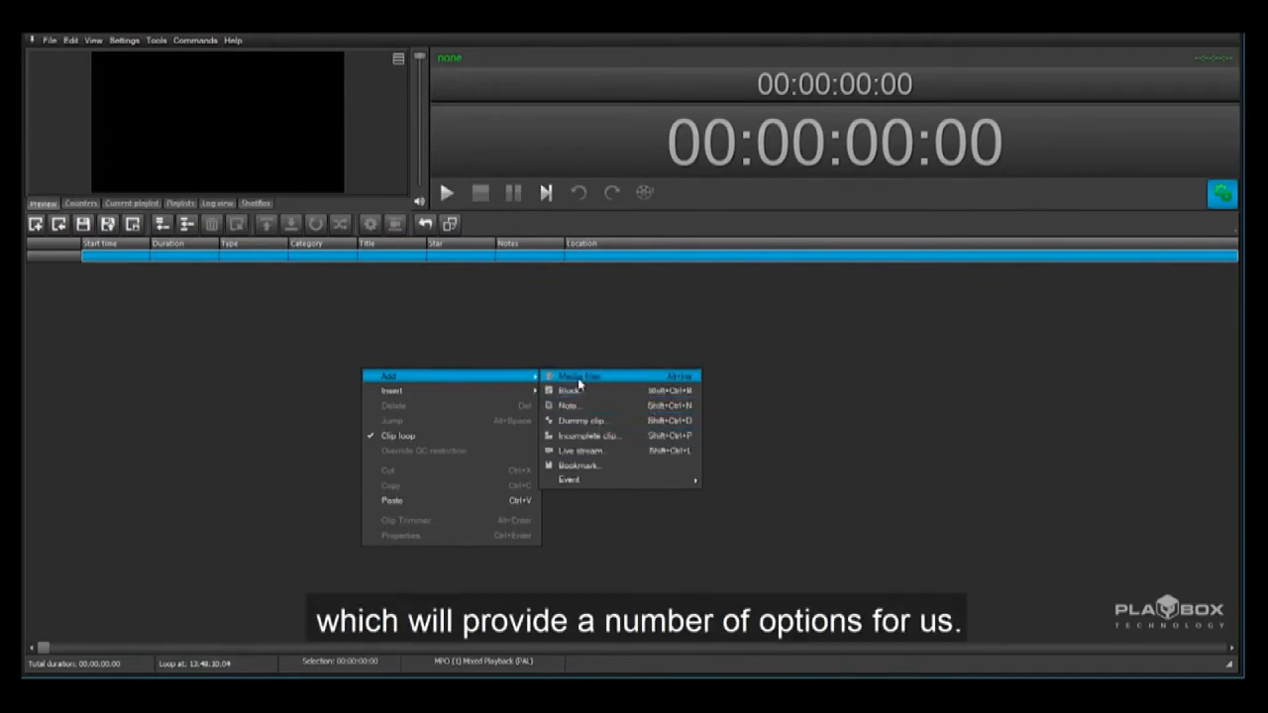
pyautogui.click(579, 377)
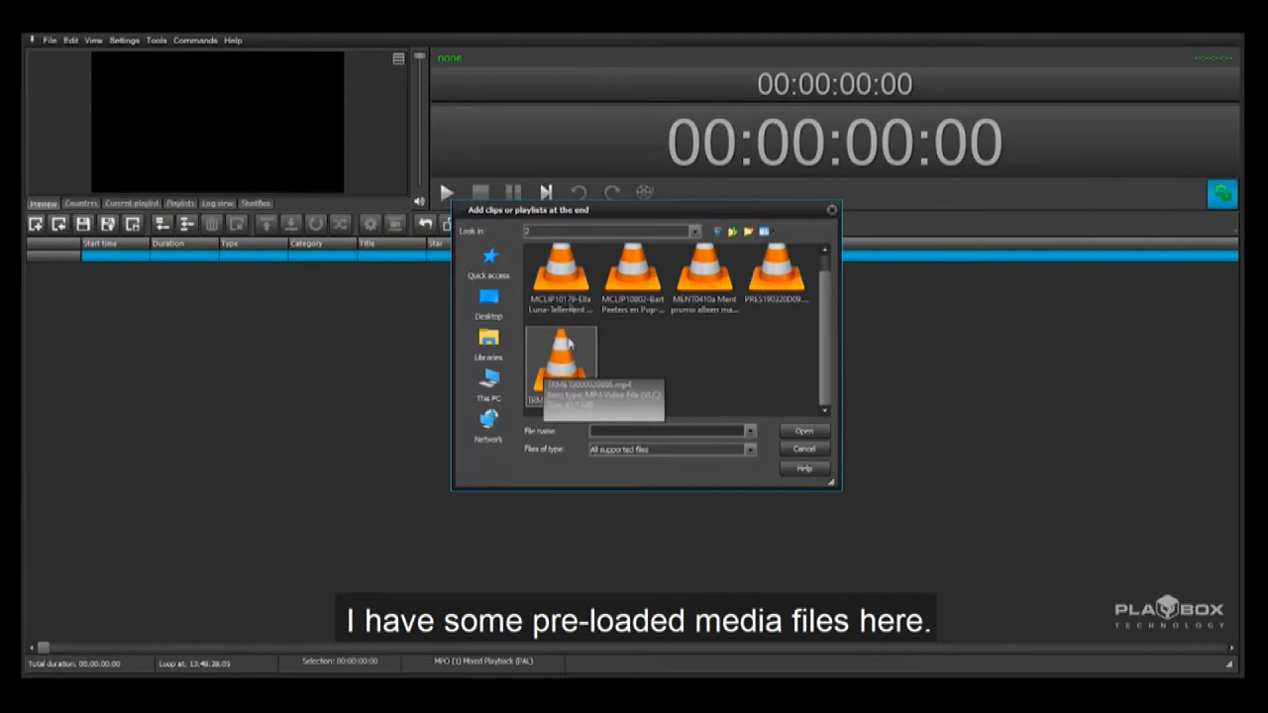
pyautogui.click(561, 277)
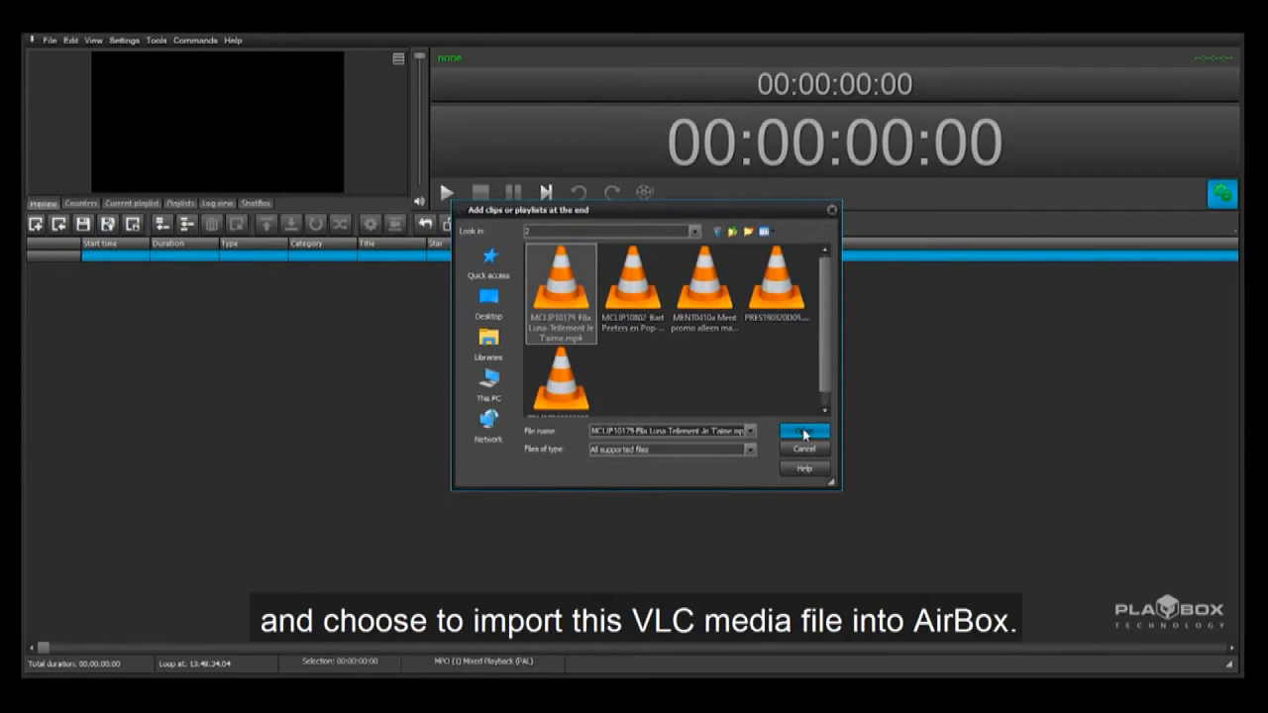
pyautogui.click(805, 431)
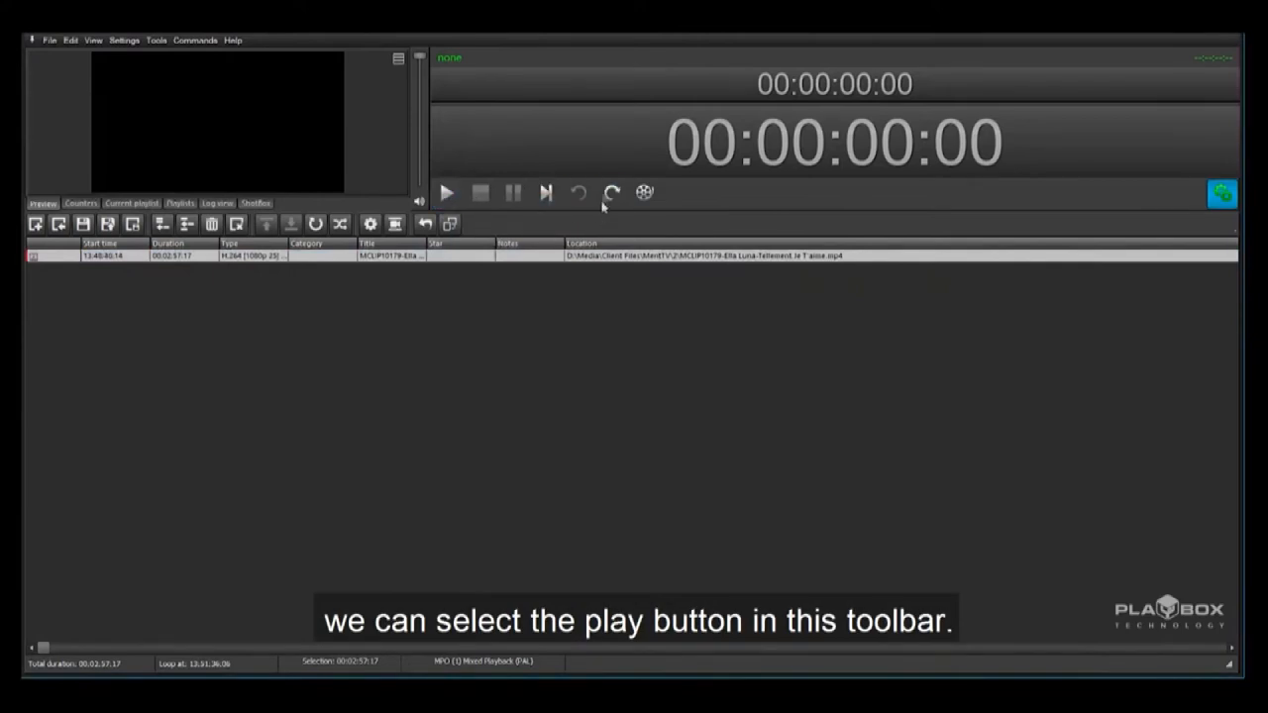
# Step: Play out the loaded clip and show the running playout counters with local time
pyautogui.click(611, 192)
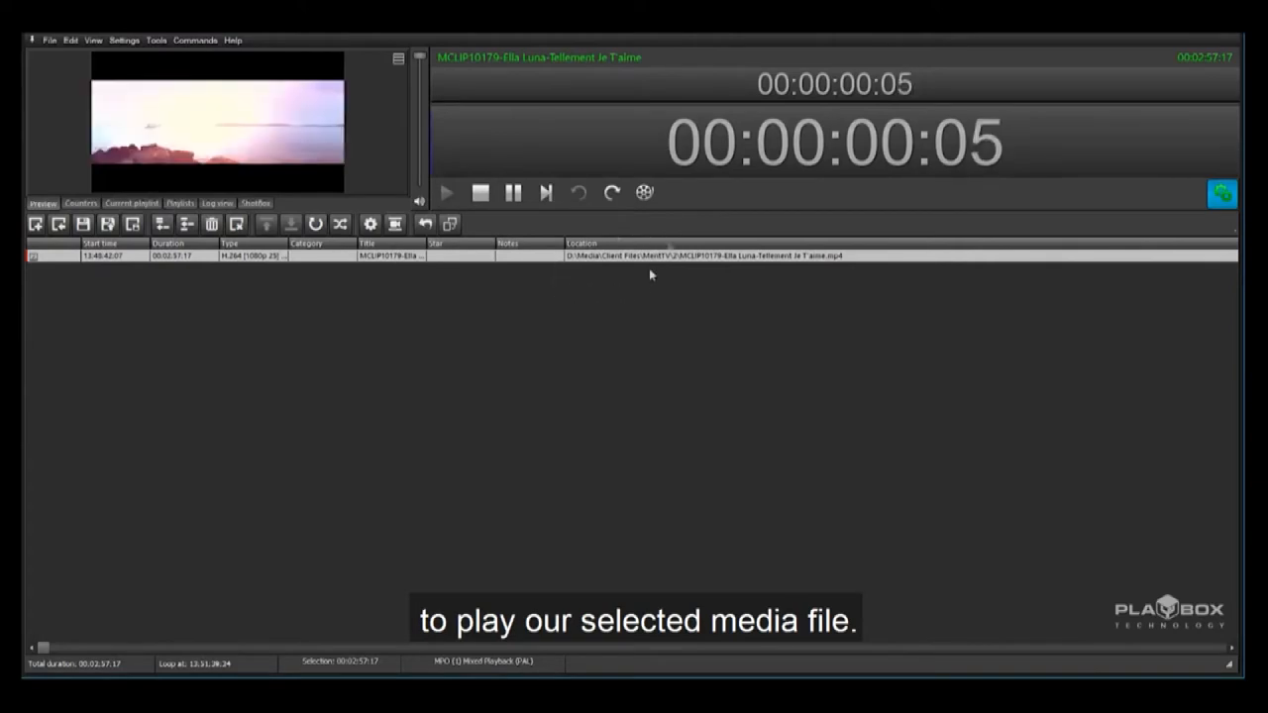
pyautogui.click(446, 192)
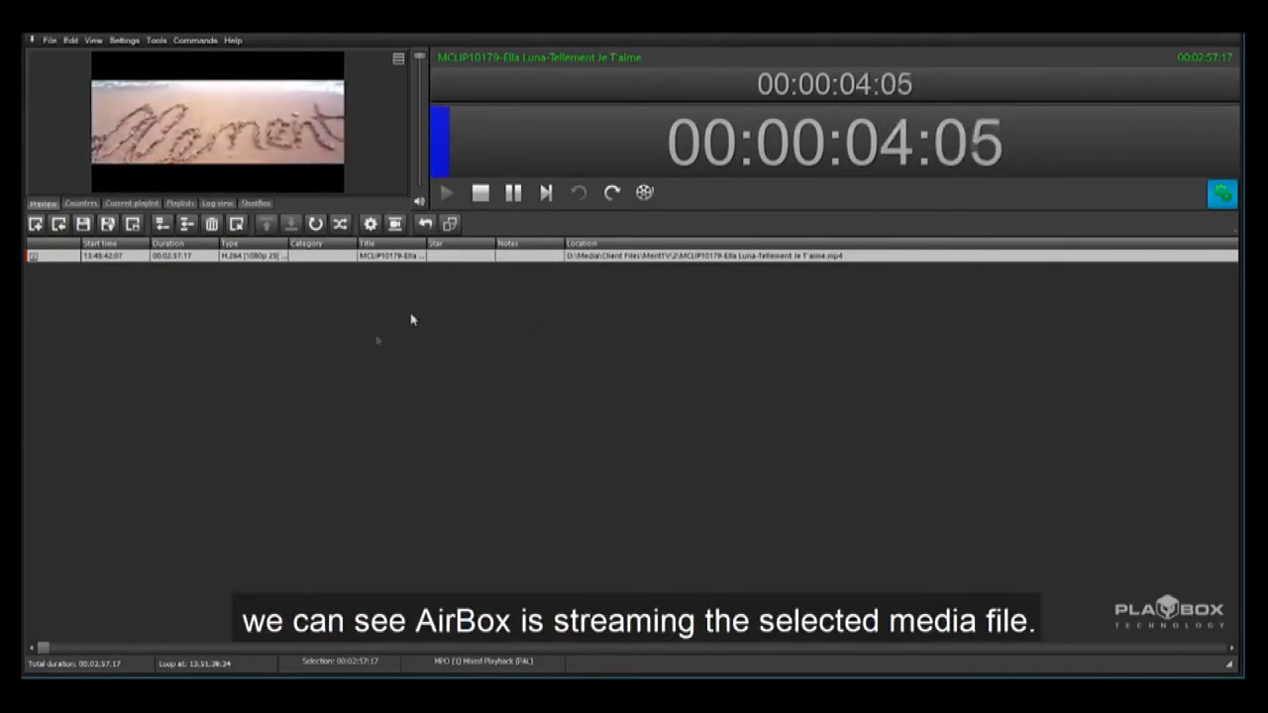
pyautogui.moveTo(646, 356)
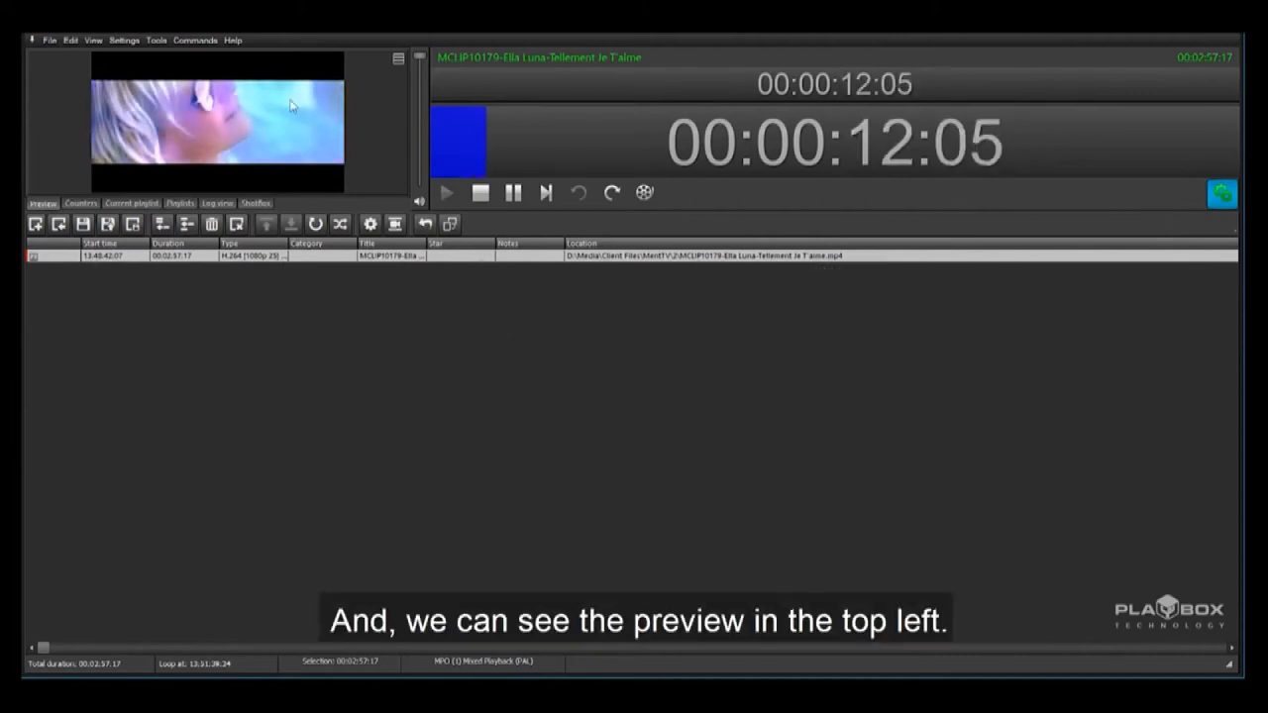
pyautogui.click(79, 202)
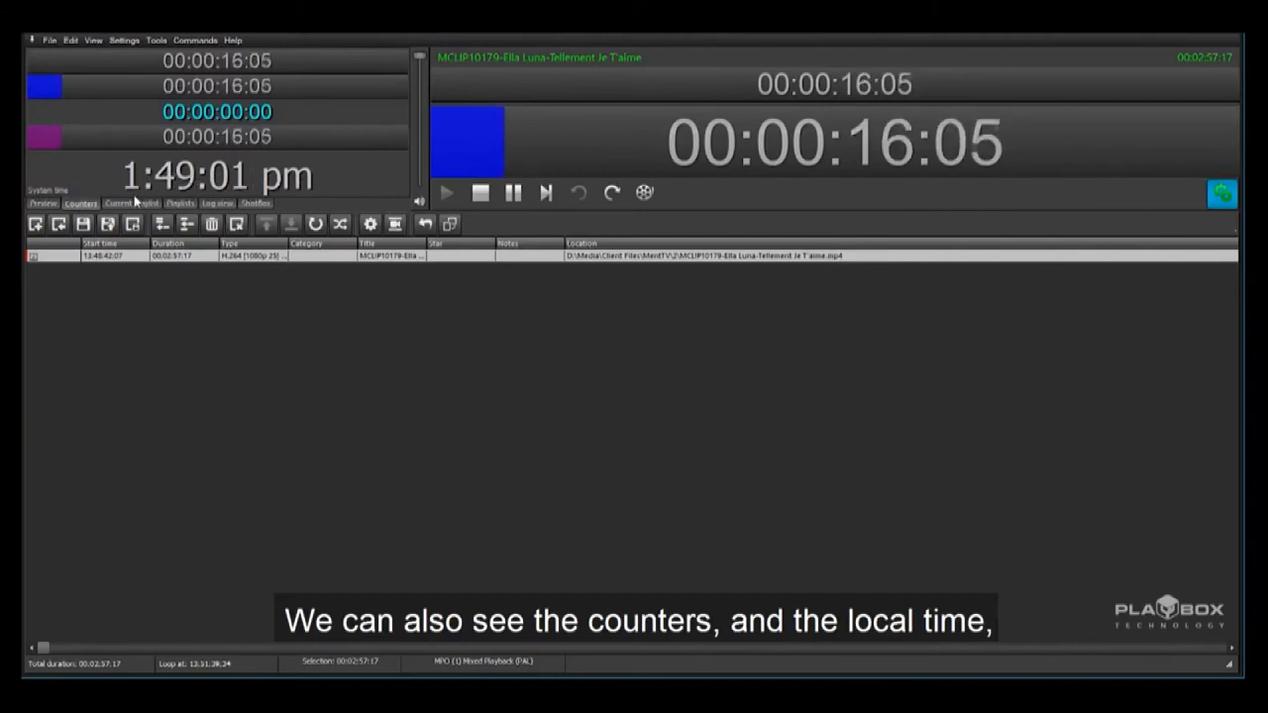
pyautogui.click(131, 202)
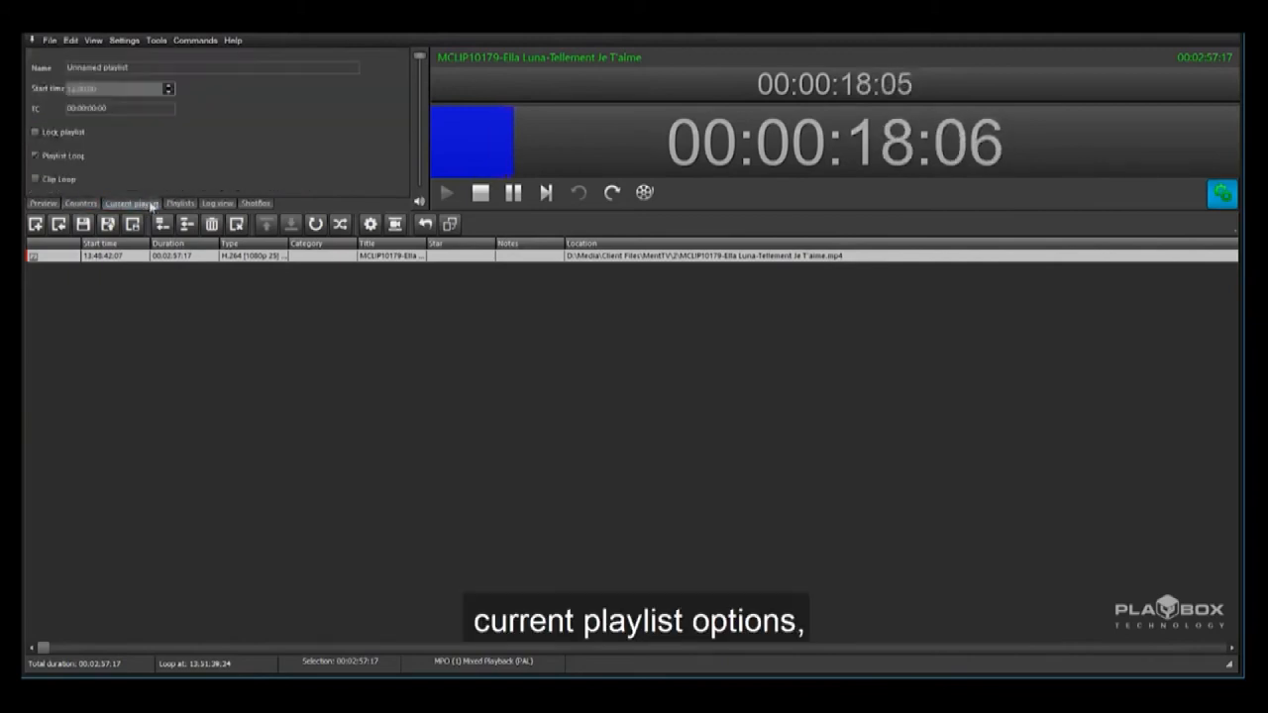
pyautogui.click(181, 202)
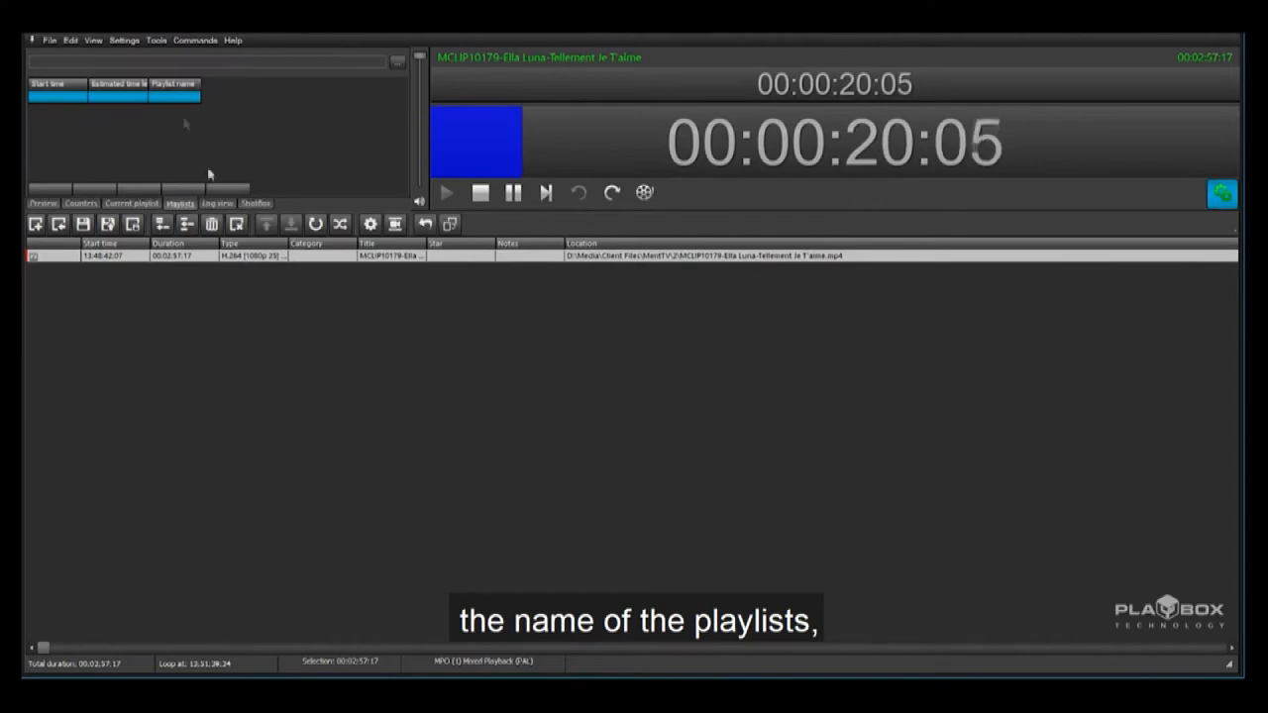
pyautogui.click(218, 202)
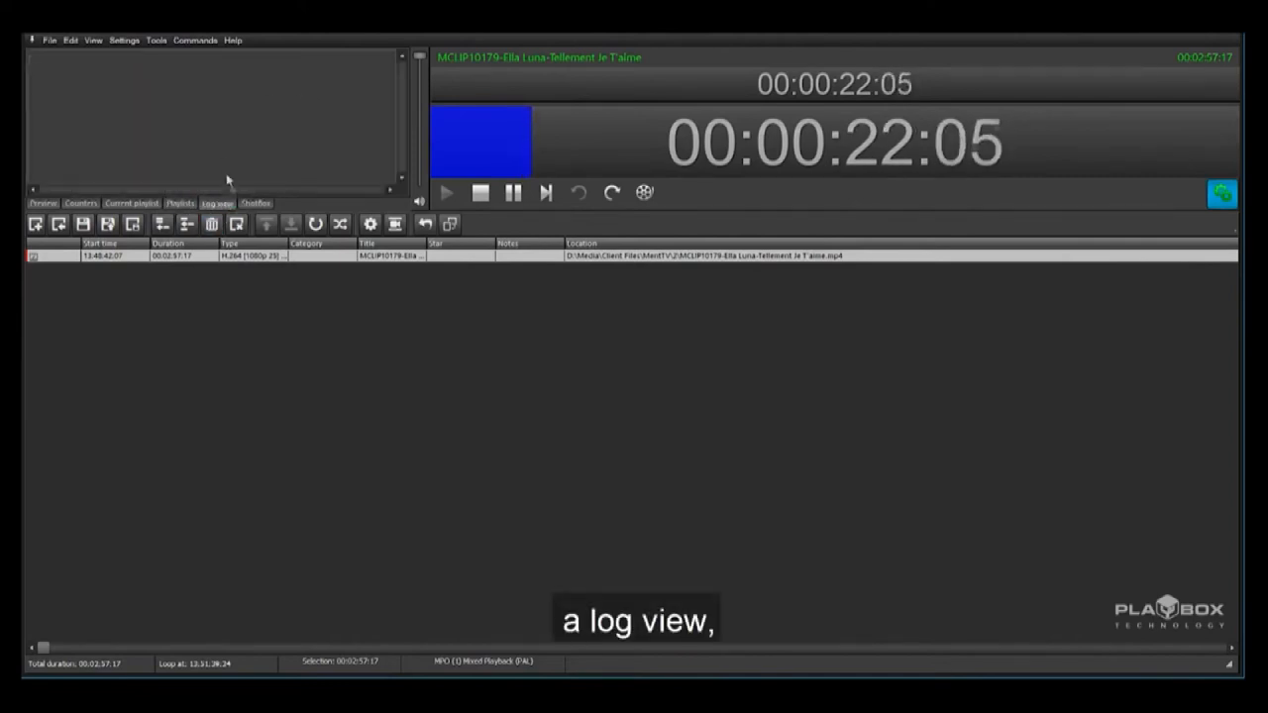
pyautogui.click(255, 202)
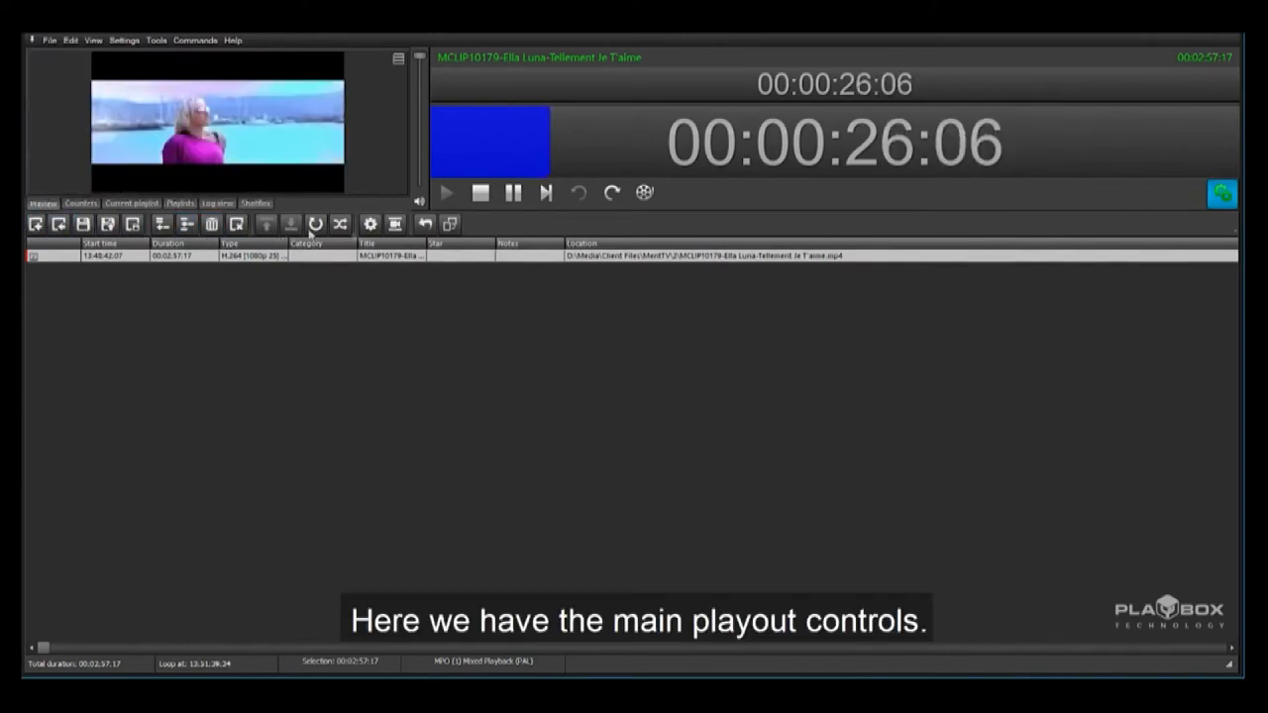
pyautogui.click(480, 192)
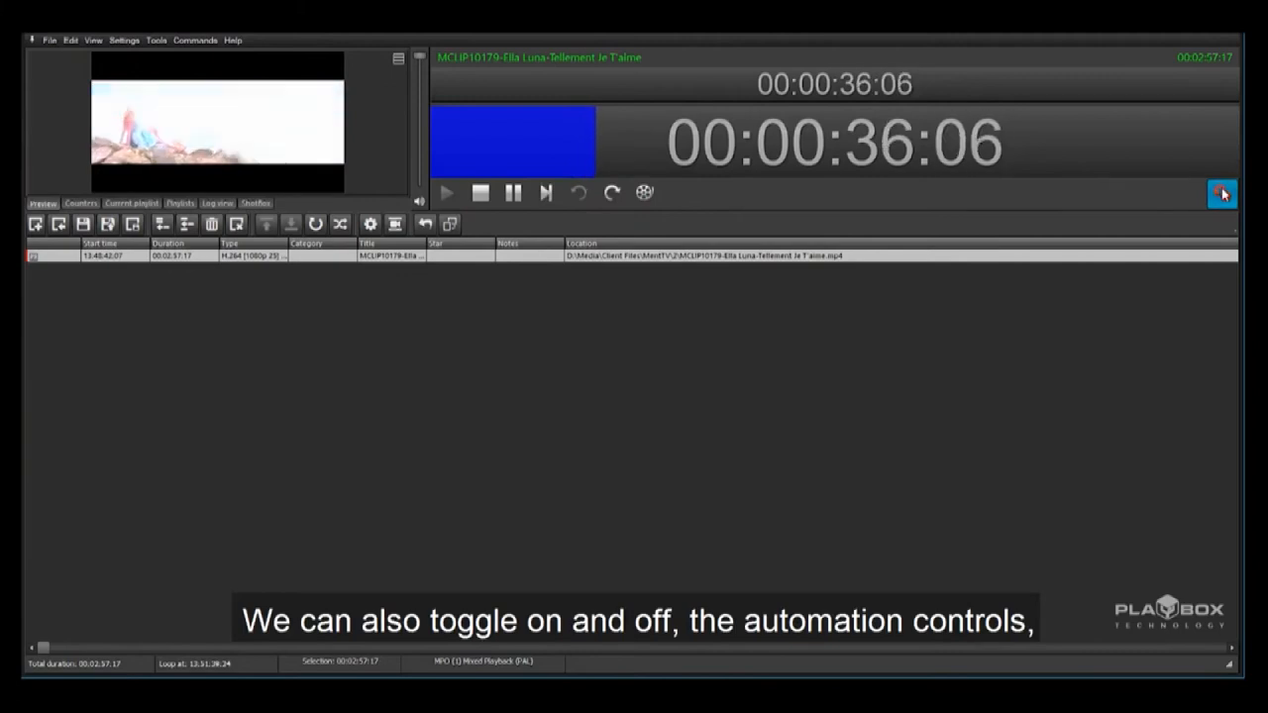
pyautogui.click(1221, 194)
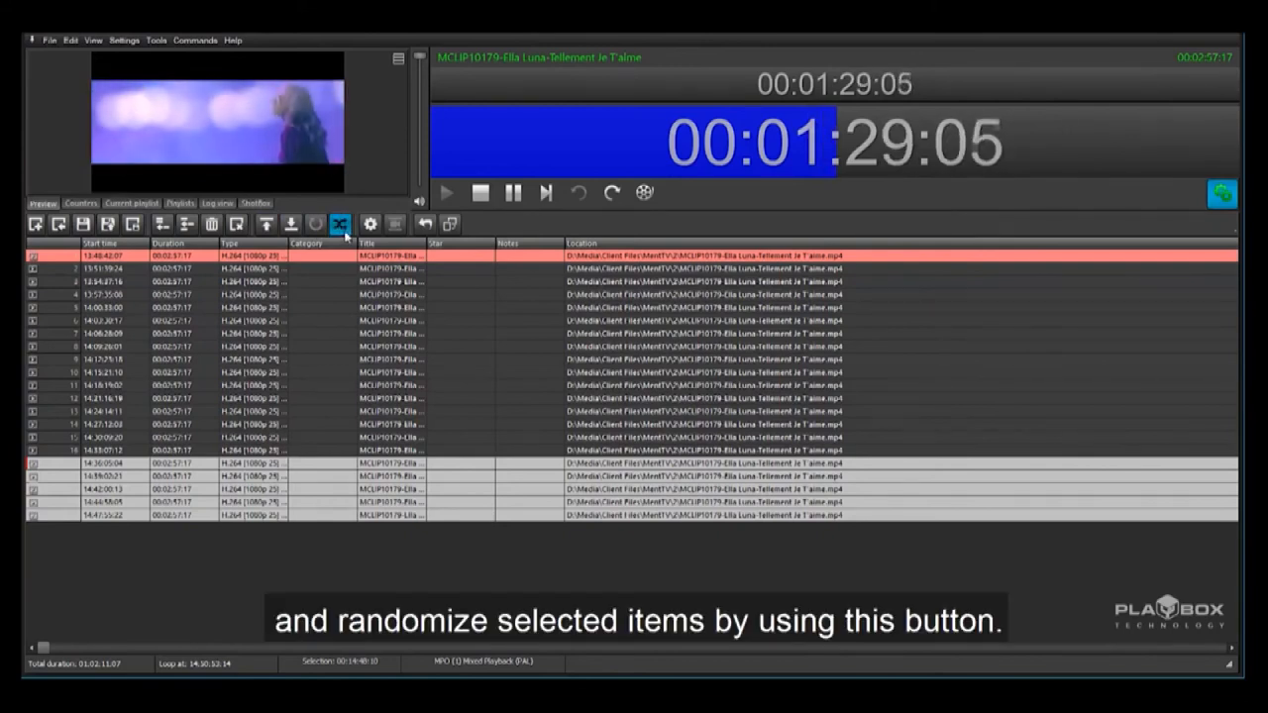
pyautogui.click(369, 224)
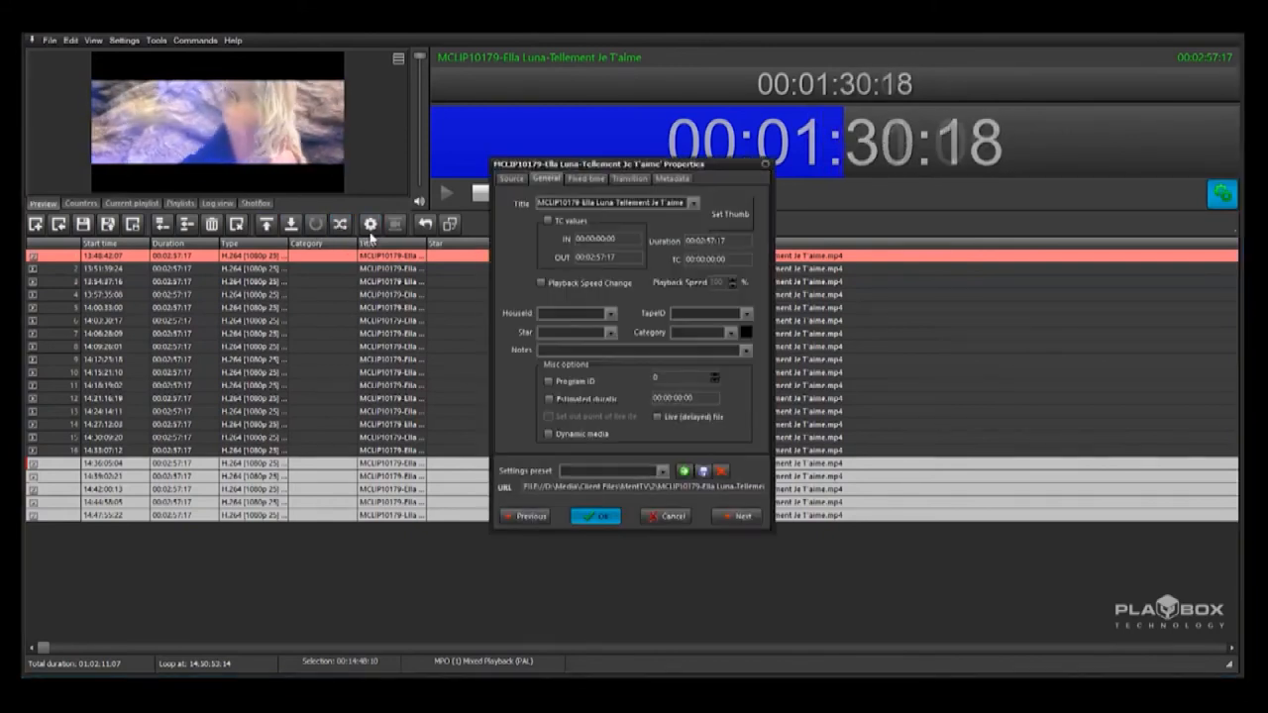
pyautogui.click(511, 178)
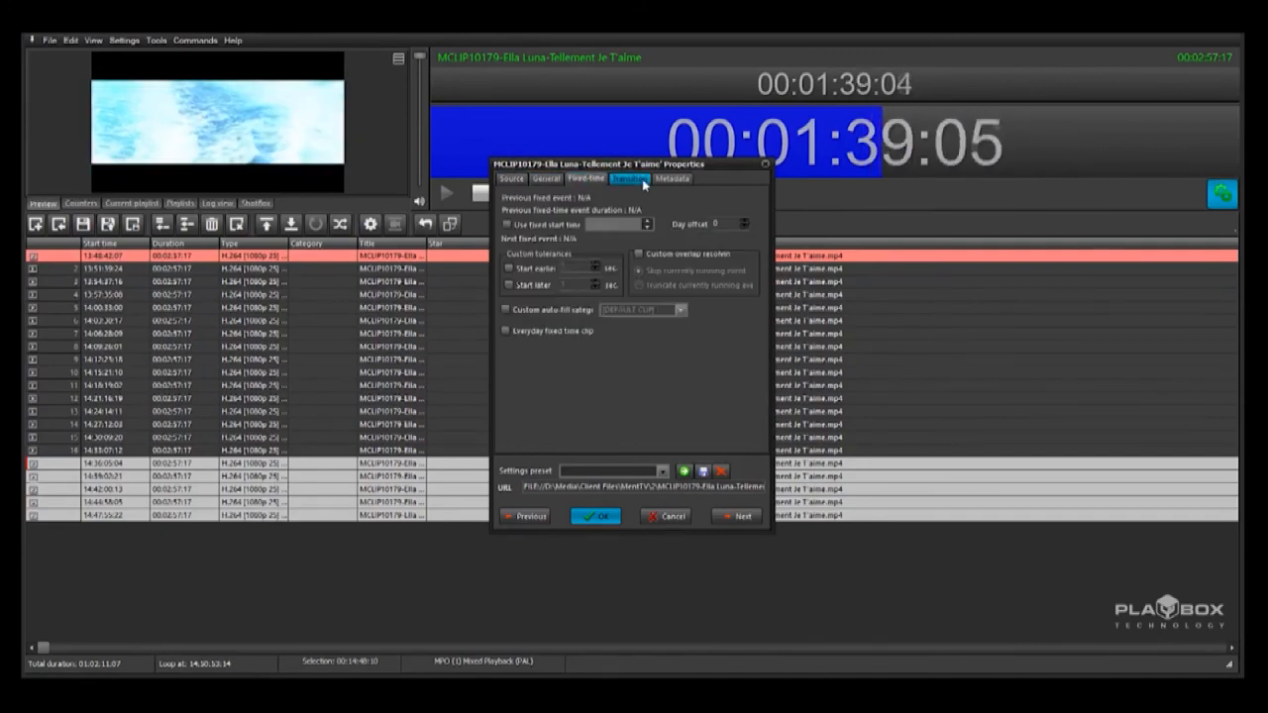
pyautogui.click(671, 178)
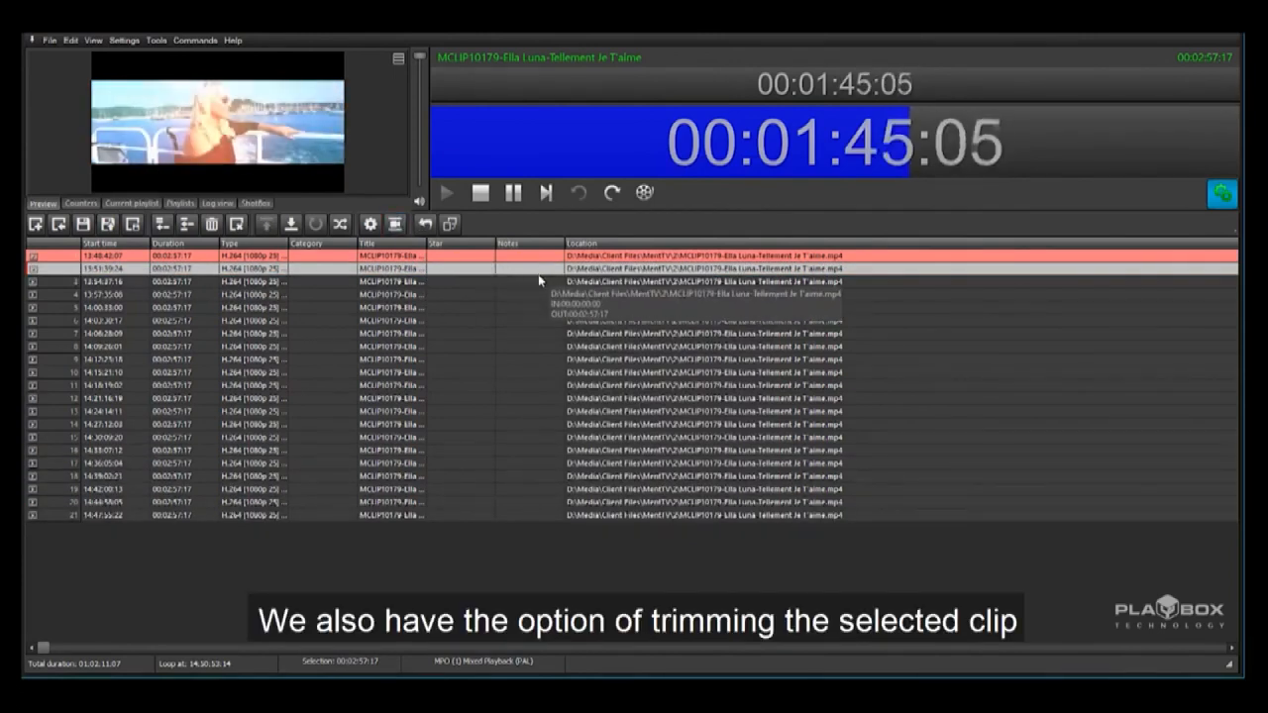
pyautogui.click(395, 224)
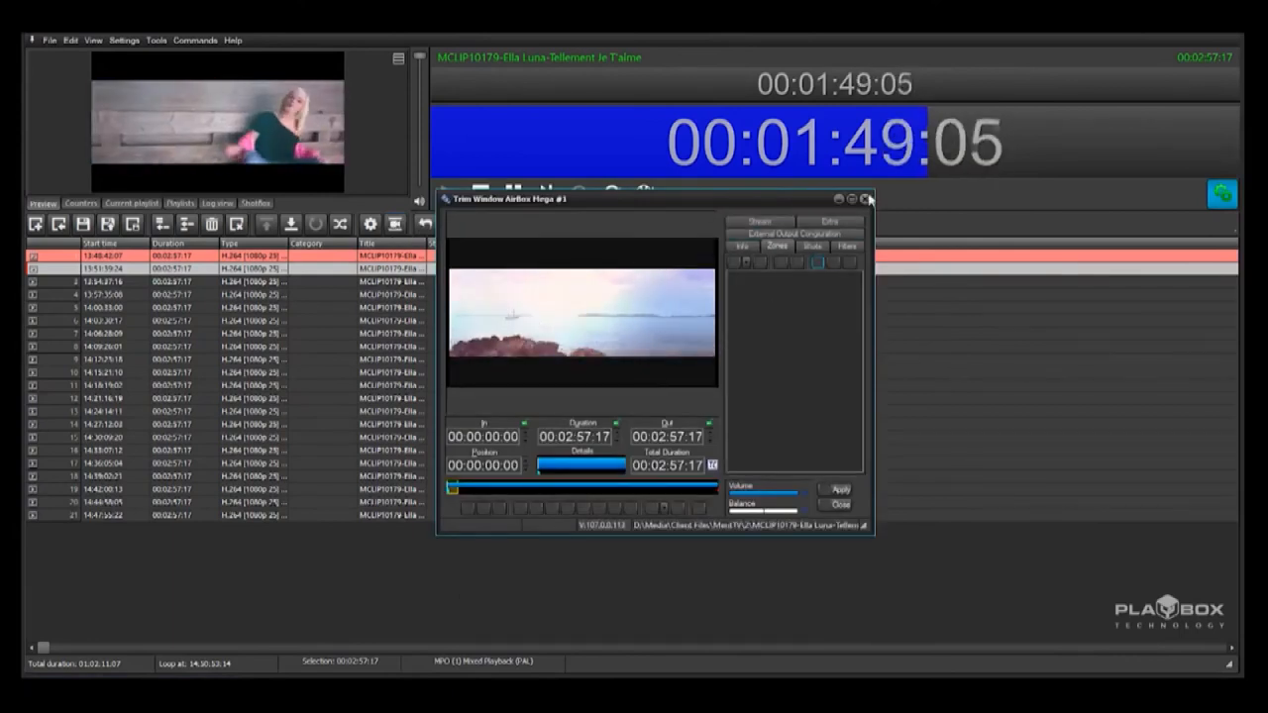
pyautogui.click(866, 198)
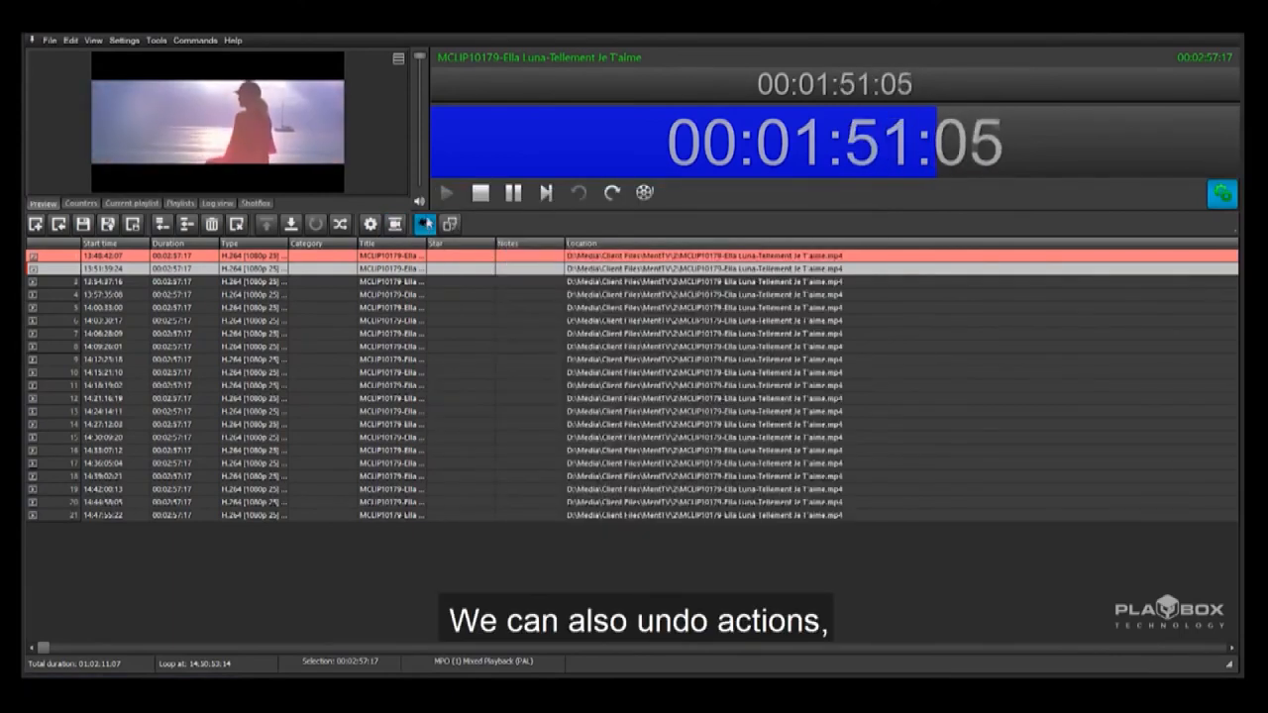